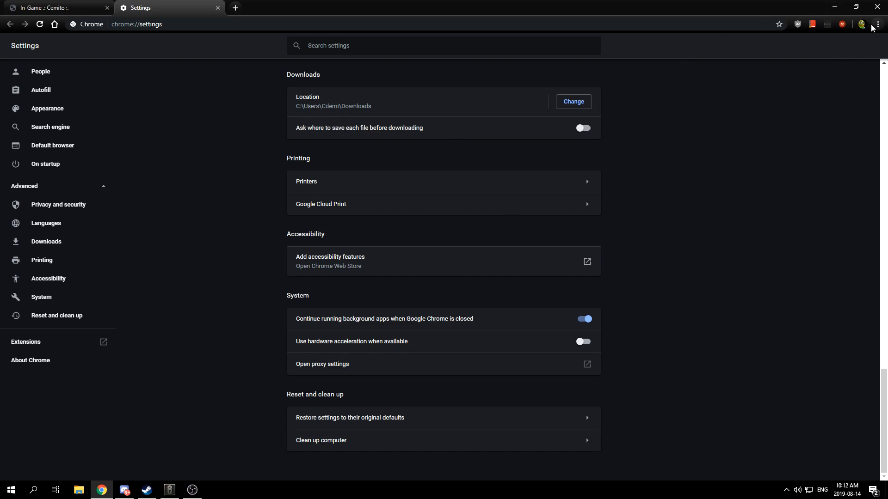
Switch off Chrome's 'Use hardware acceleration when available' in Advanced > System settings.
click(878, 24)
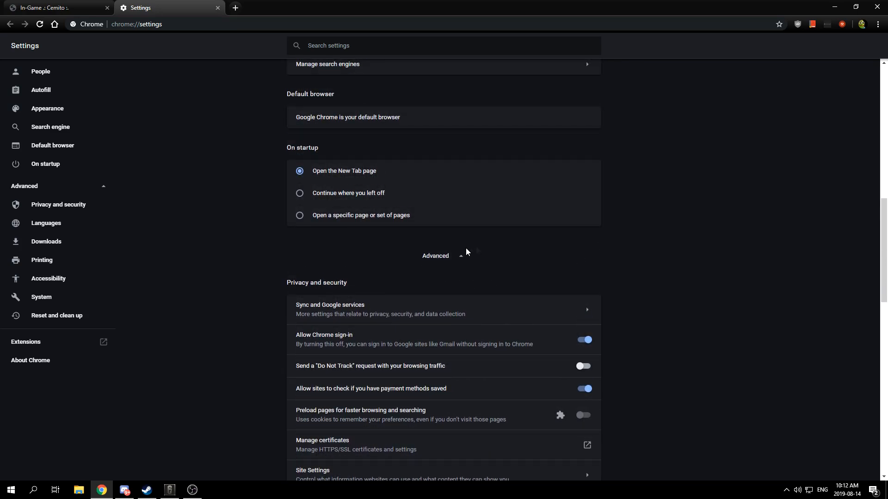
scroll(down, 3)
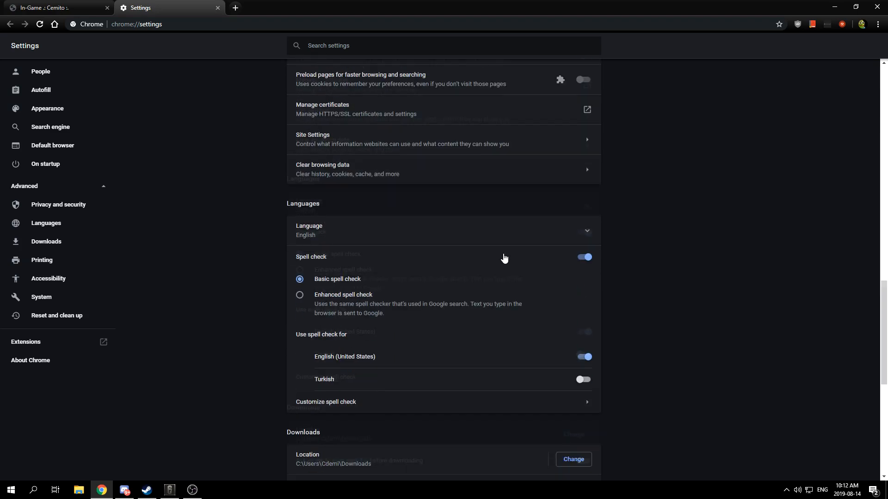
scroll(down, 3)
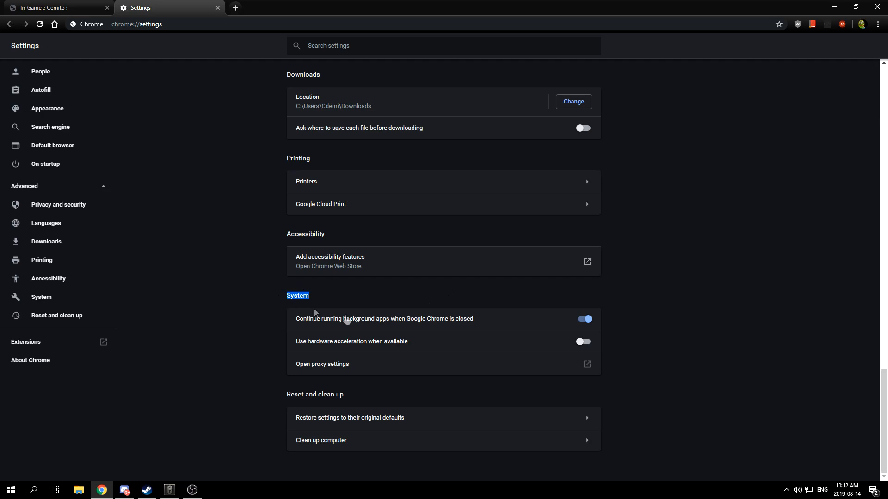
mouse_move(351, 347)
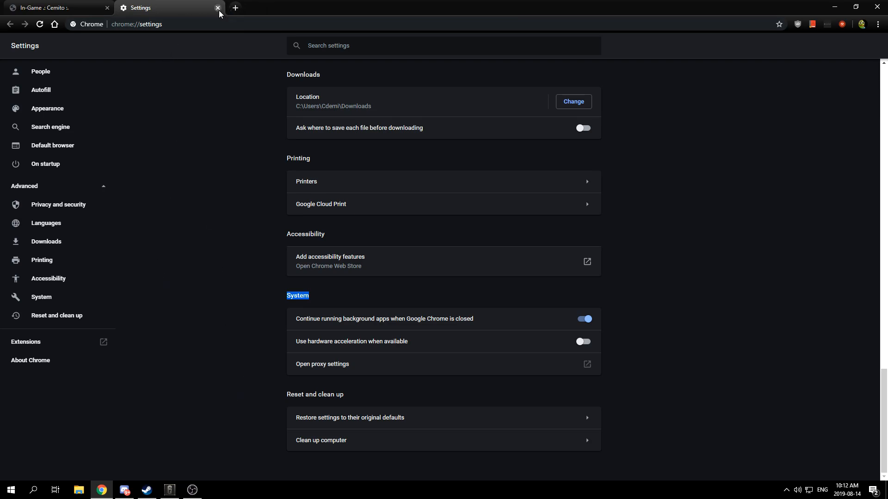
Close Chrome settings, switch to OBS, and add a Window Capture source of the game page.
click(218, 8)
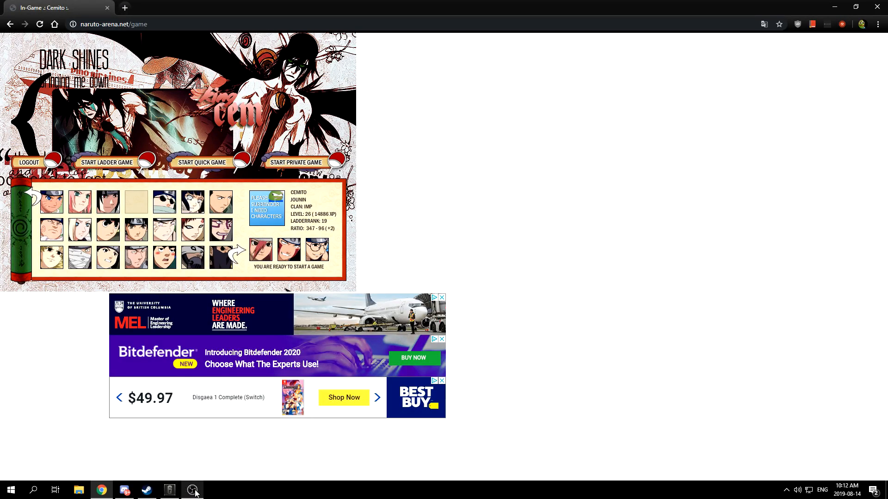
click(192, 490)
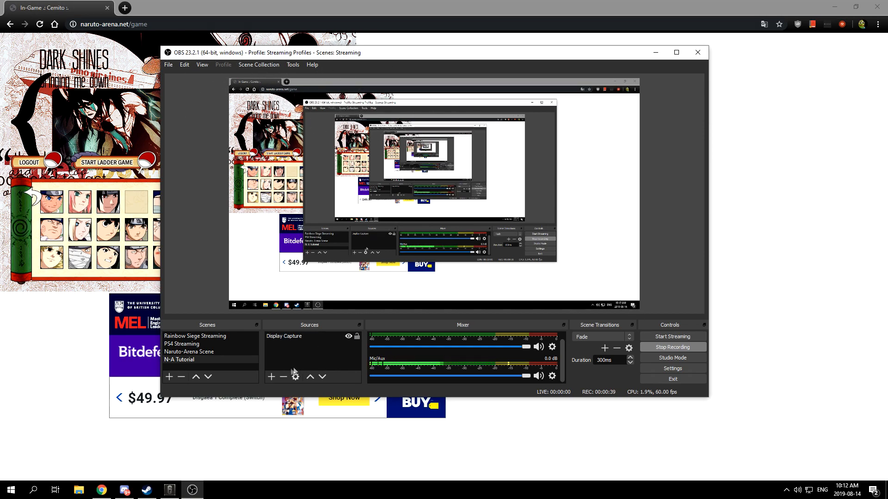
click(270, 376)
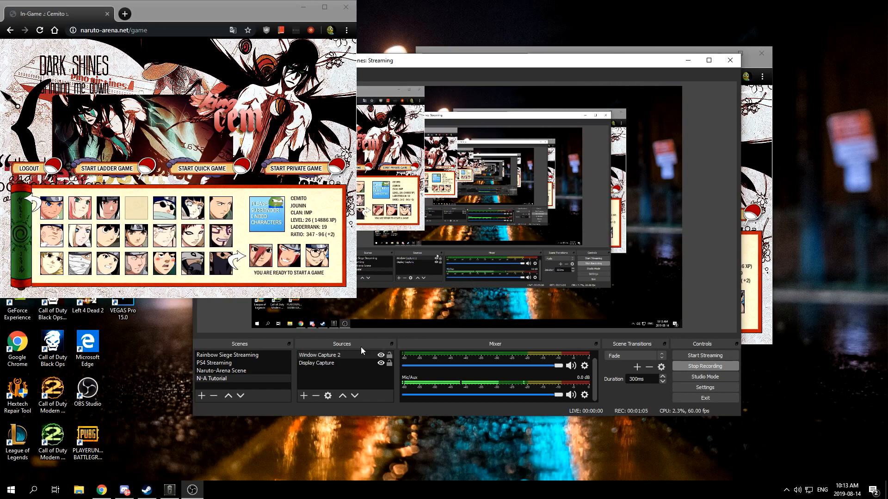
mouse_move(495, 214)
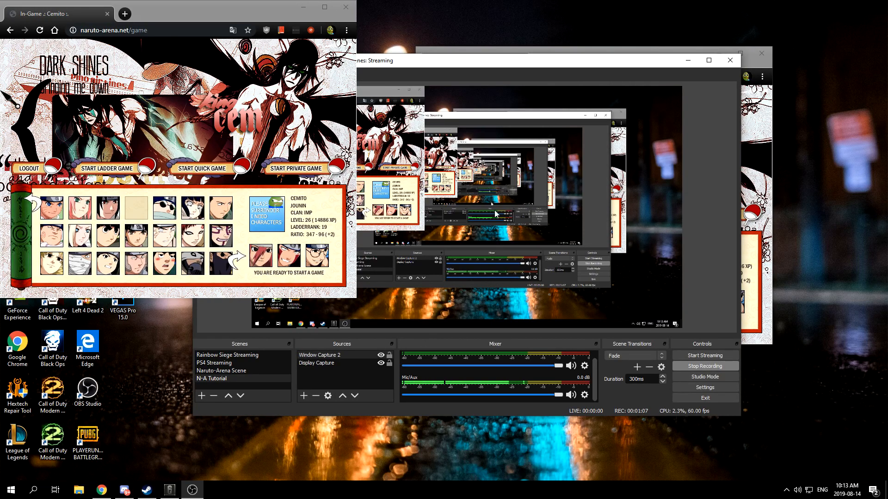
Apply Transform > Center to screen and Fit to screen to Window Capture 2.
right_click(320, 355)
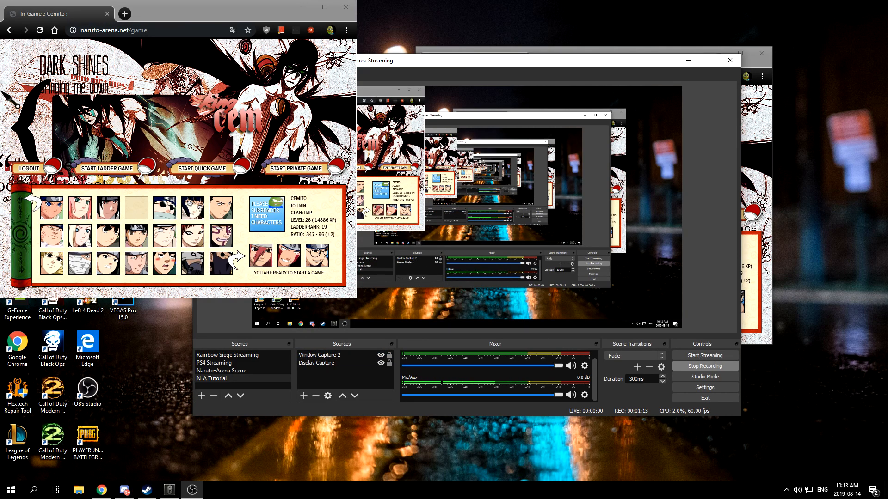
right_click(320, 355)
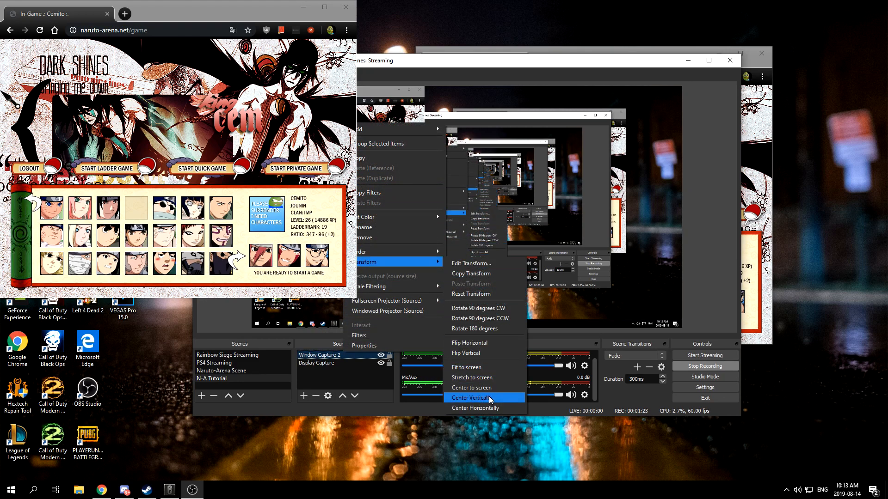
click(470, 398)
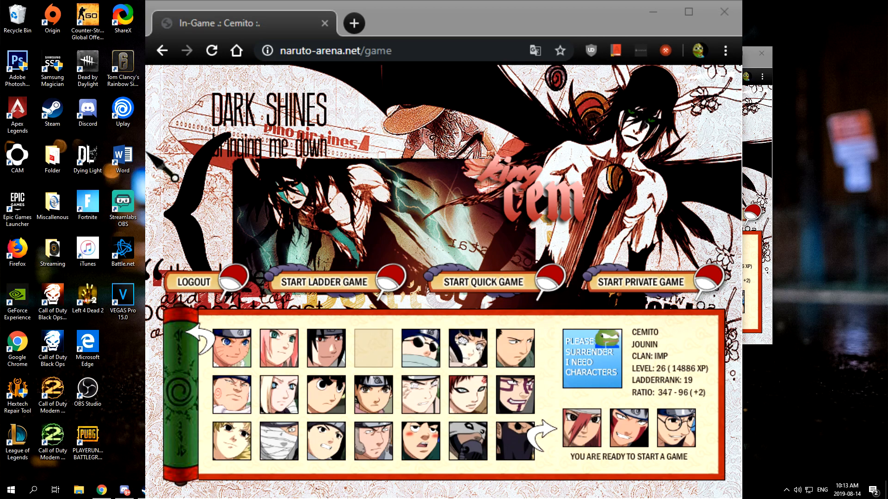
click(122, 298)
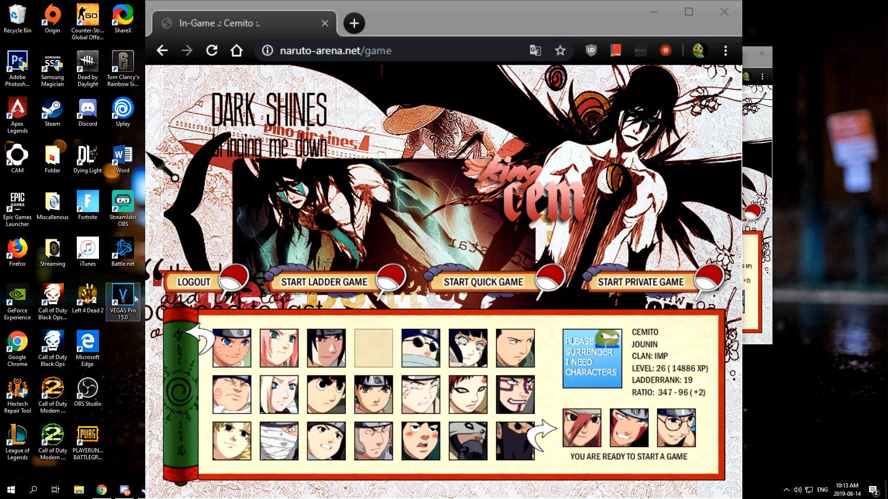